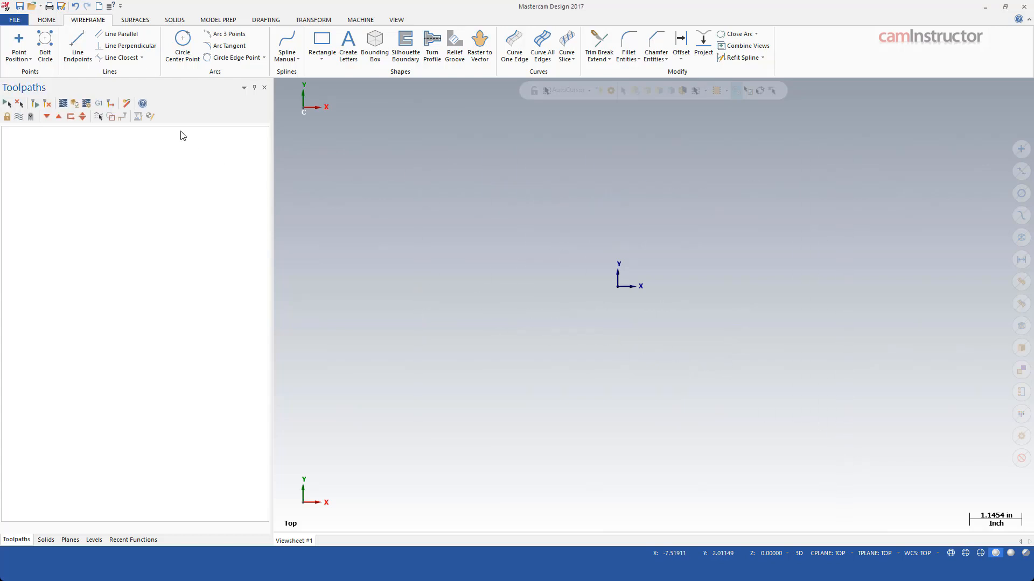
Step: Draw a rectangle with its first corner placed at the origin
left_click(322, 48)
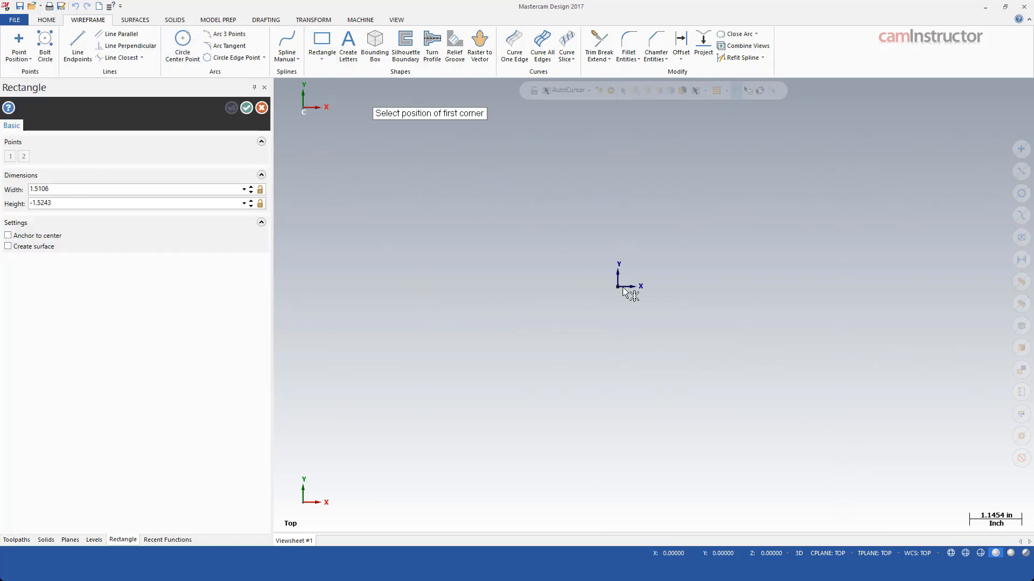
left_click(246, 107)
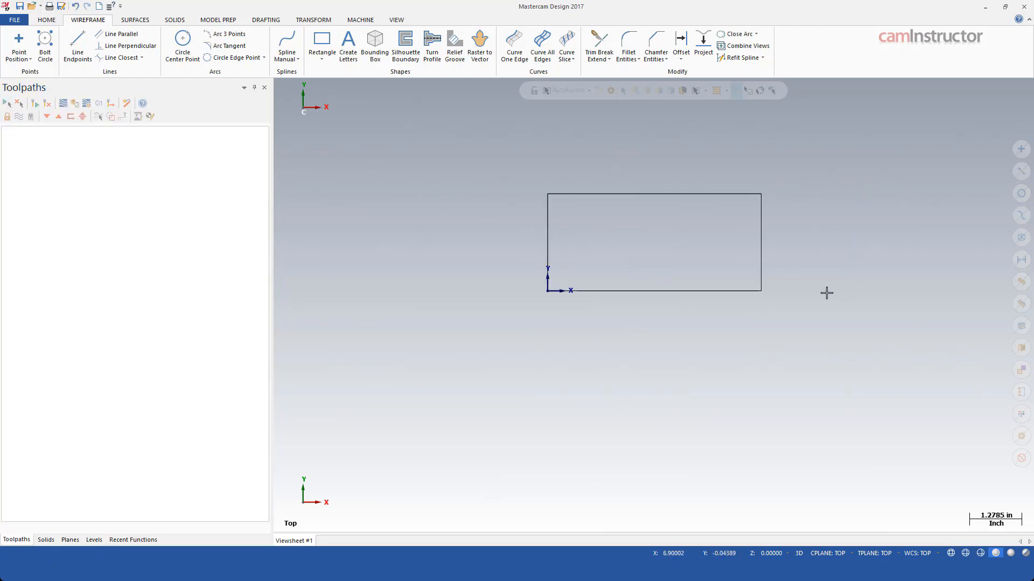
mouse_move(668, 343)
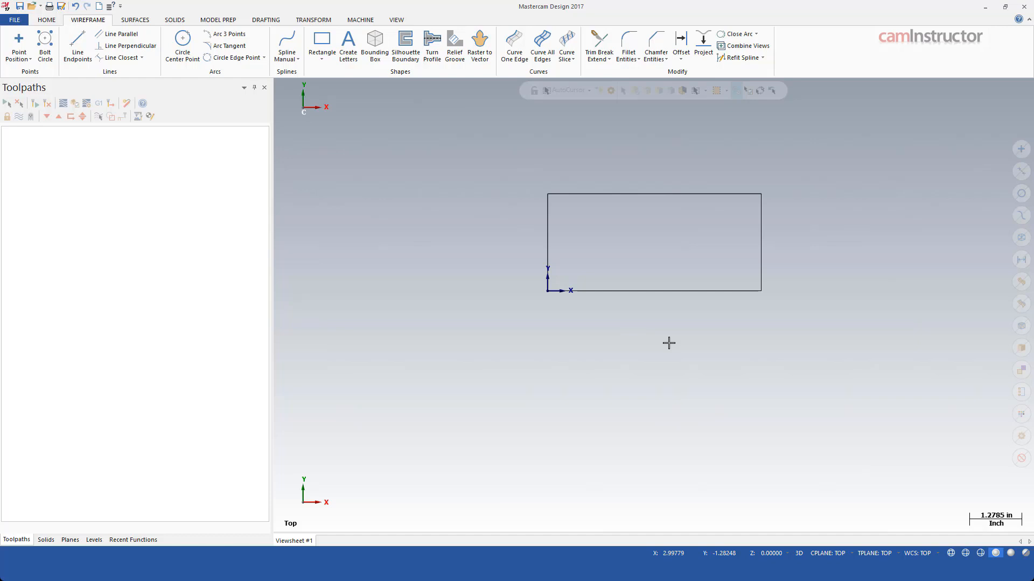
mouse_move(668, 343)
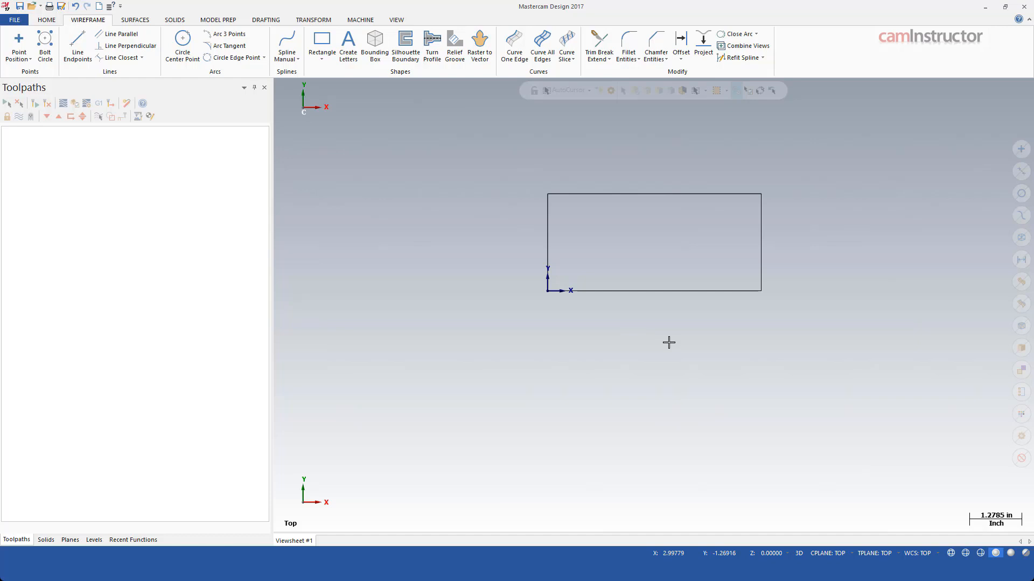
mouse_move(522, 319)
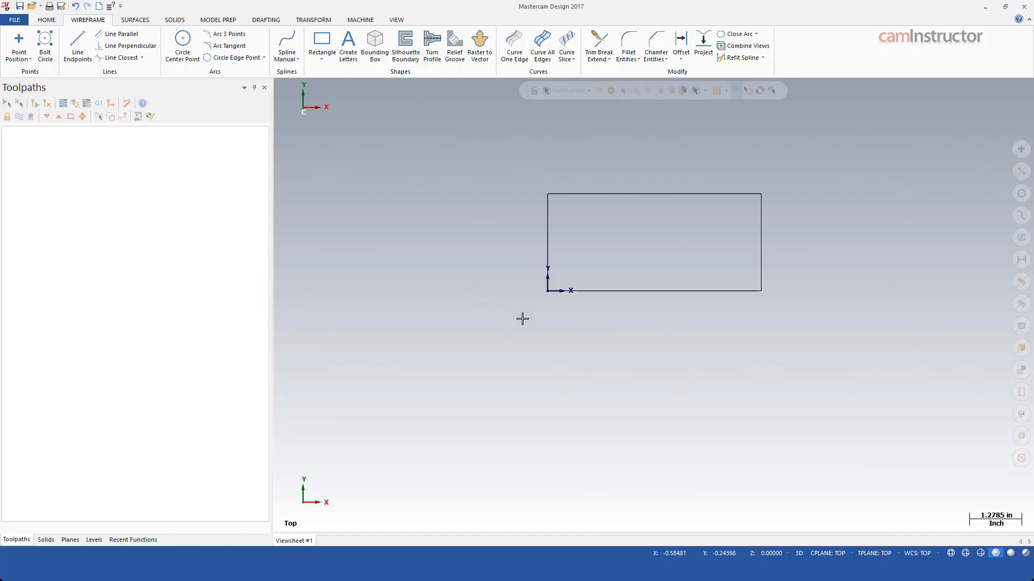
mouse_move(542, 361)
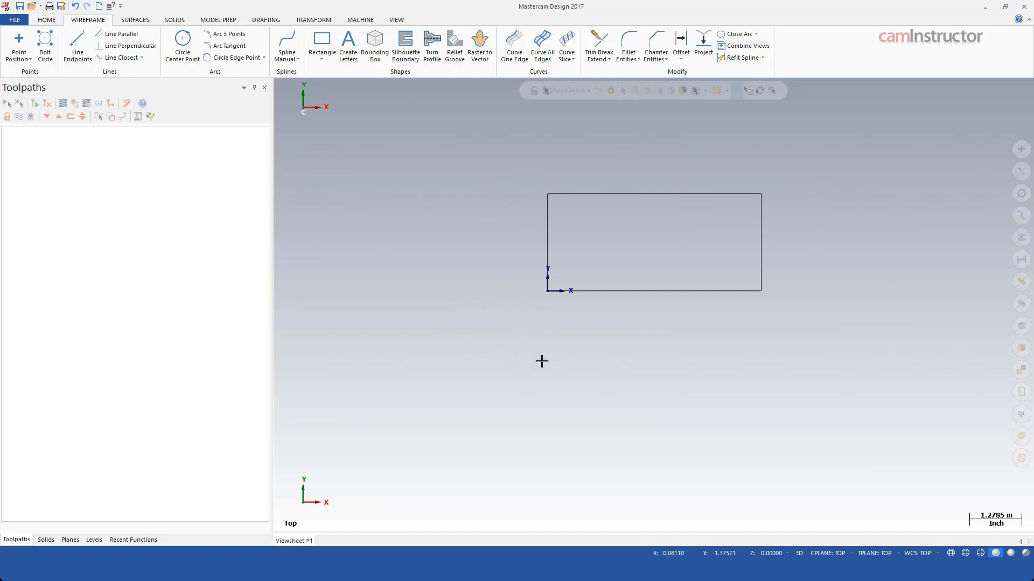
mouse_move(494, 280)
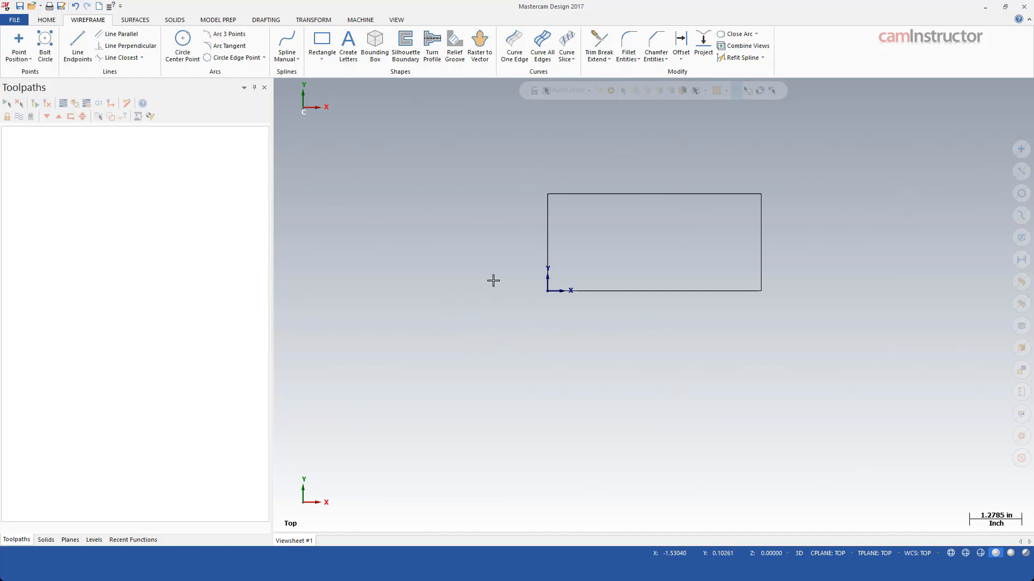
mouse_move(499, 255)
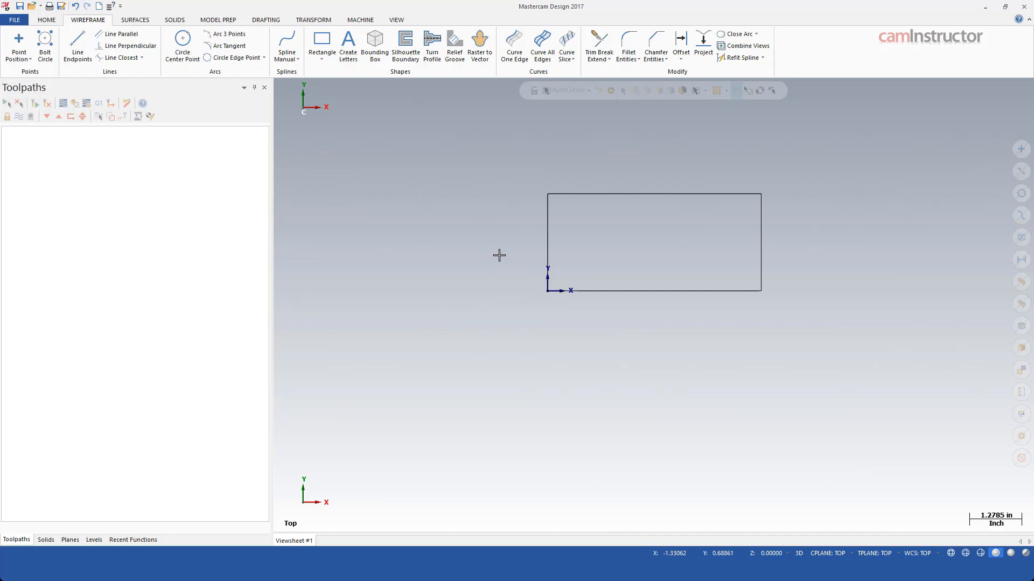
mouse_move(508, 170)
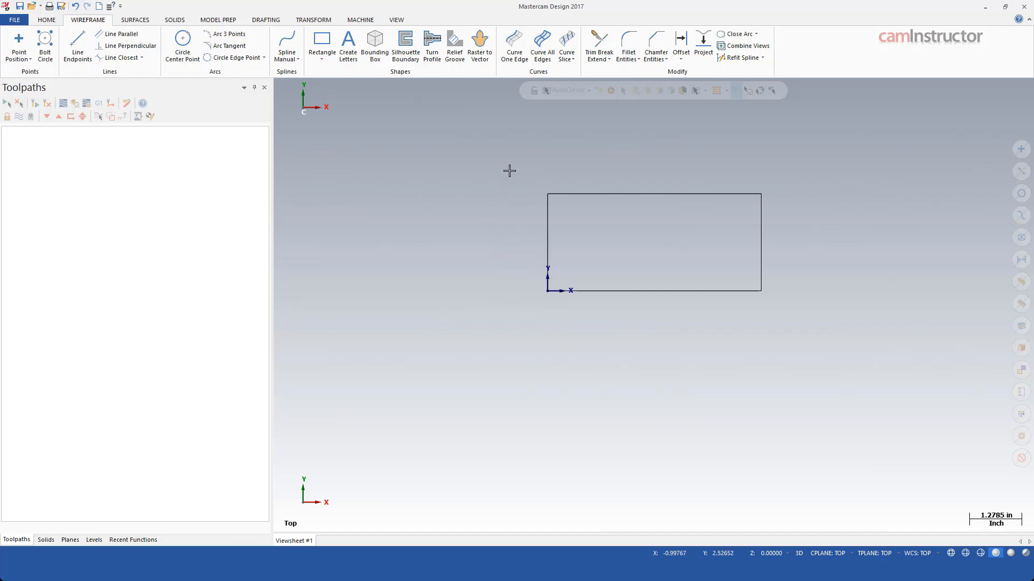
mouse_move(601, 190)
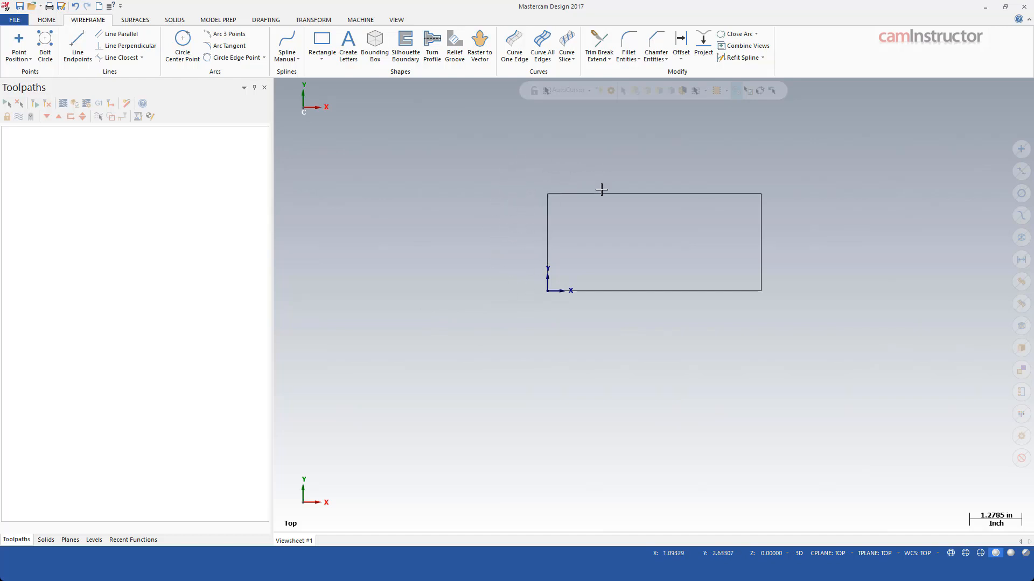
mouse_move(526, 292)
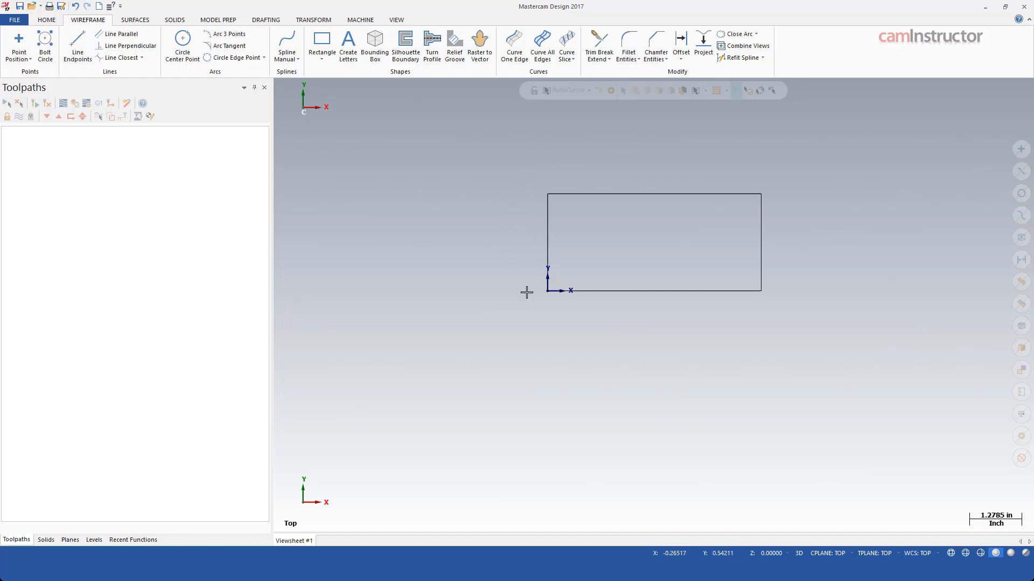
mouse_move(538, 270)
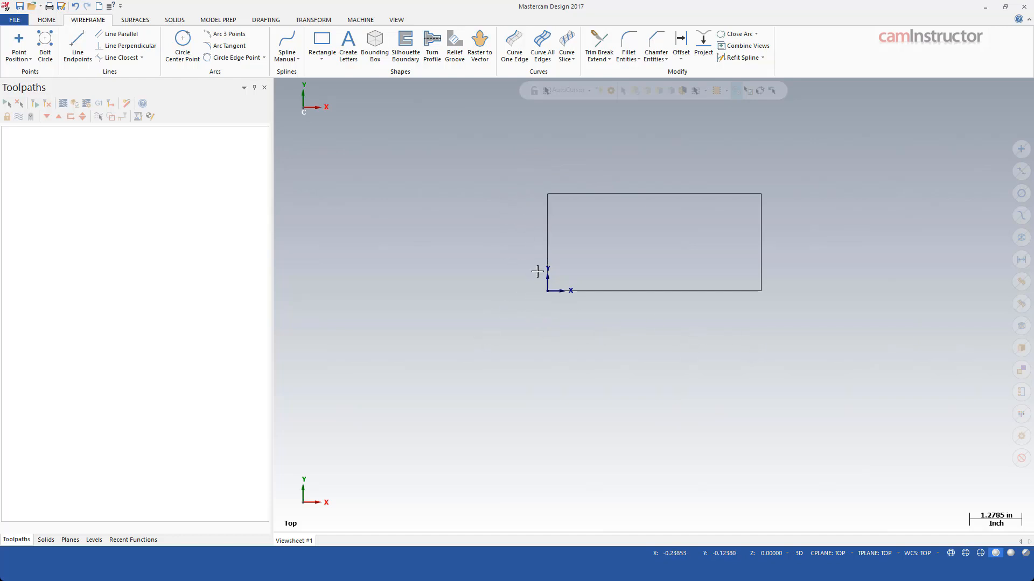
mouse_move(526, 311)
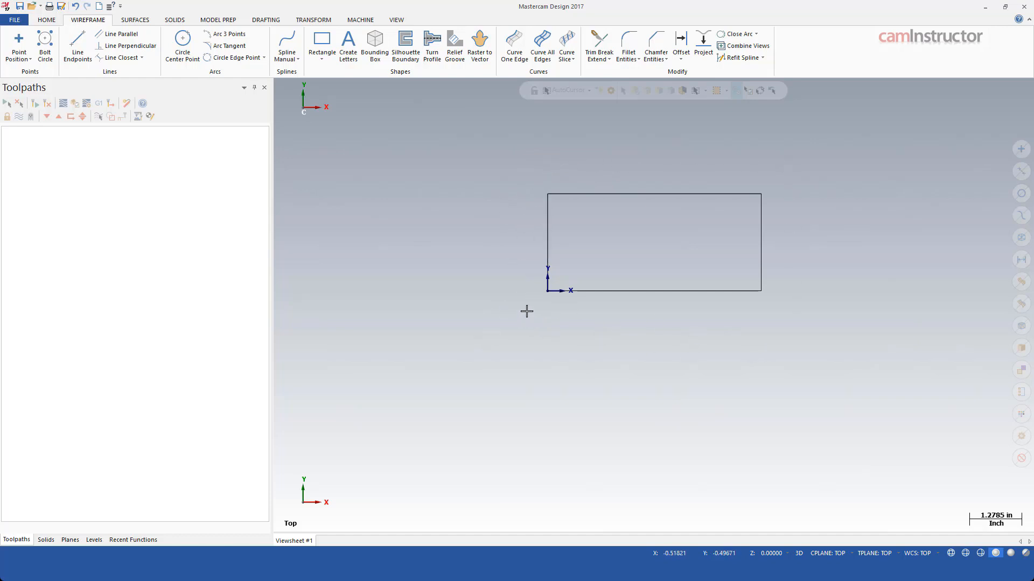
mouse_move(798, 274)
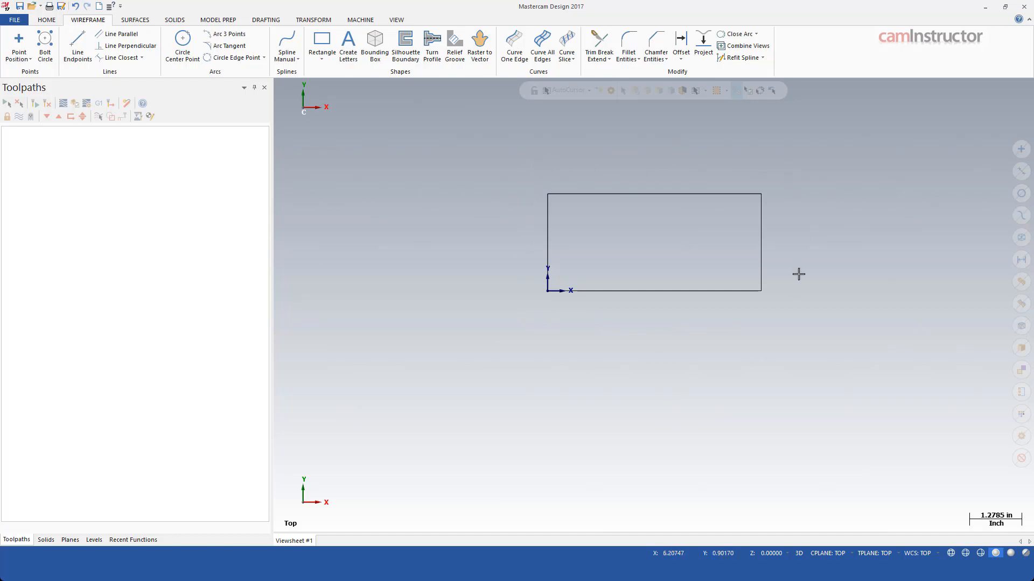
mouse_move(545, 307)
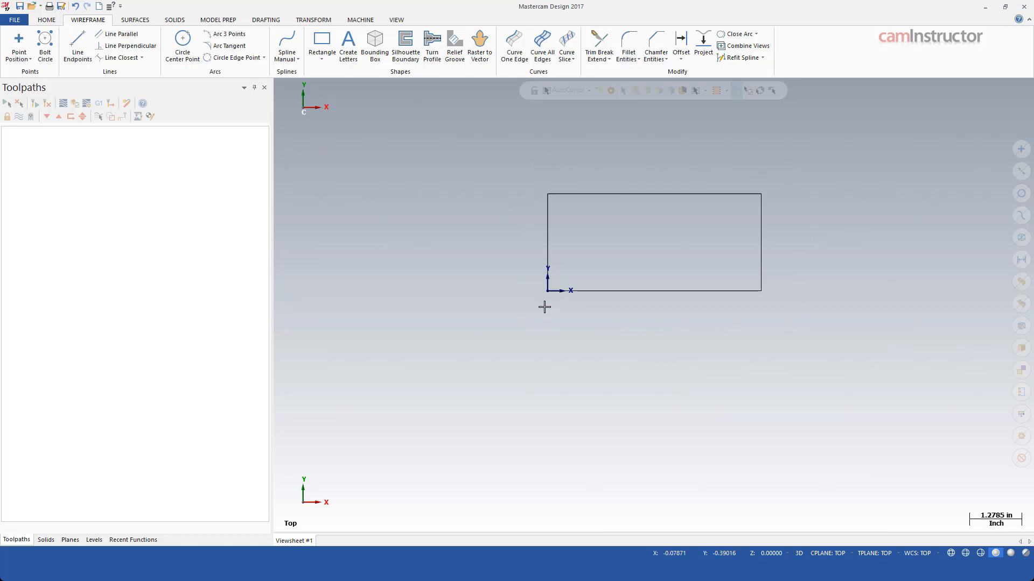
mouse_move(599, 189)
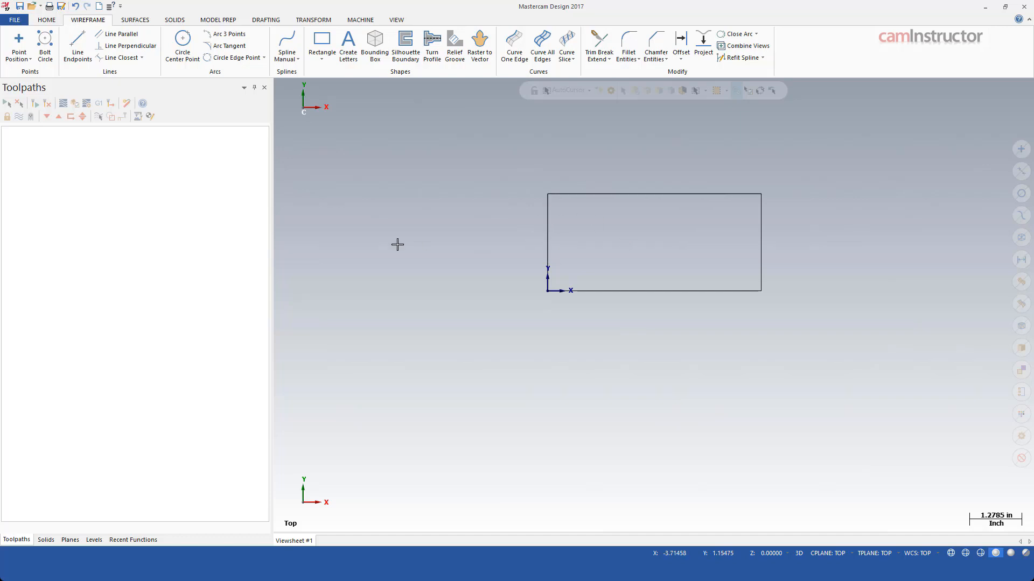
mouse_move(464, 241)
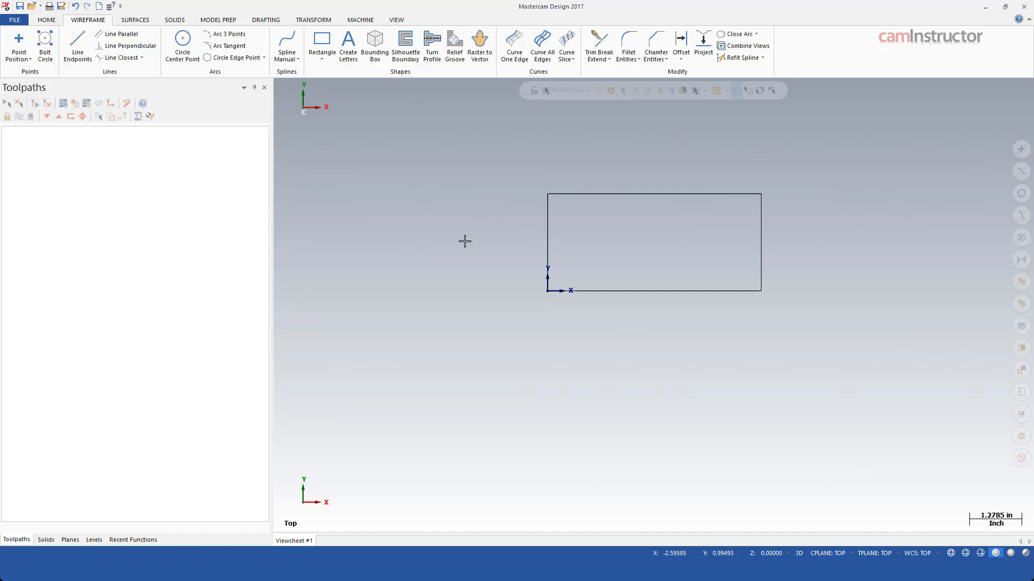
mouse_move(359, 123)
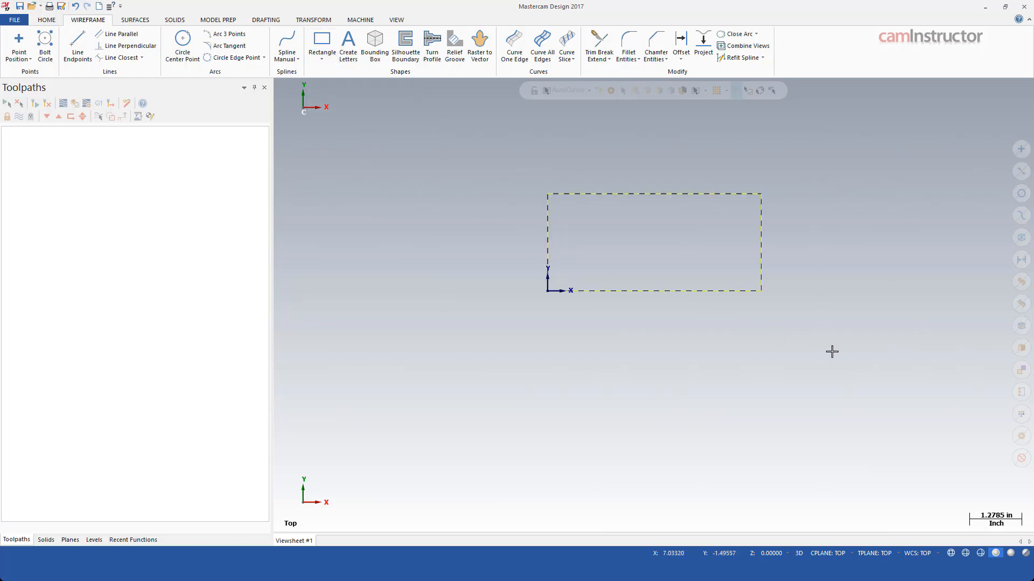
Step: Replace the rectangle with four connected endpoint lines forming a closed quadrilateral outline
left_click(77, 46)
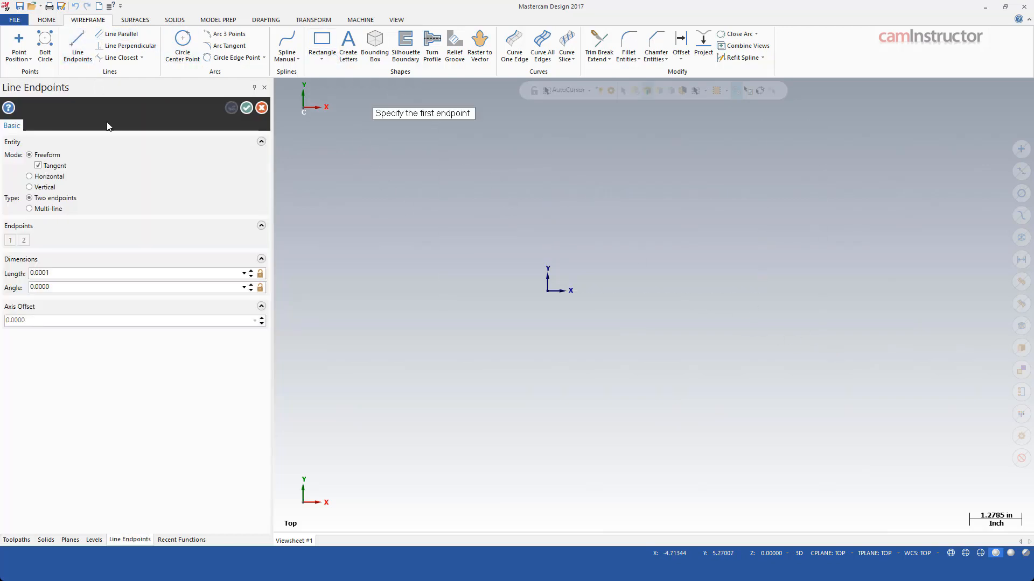
left_click(30, 208)
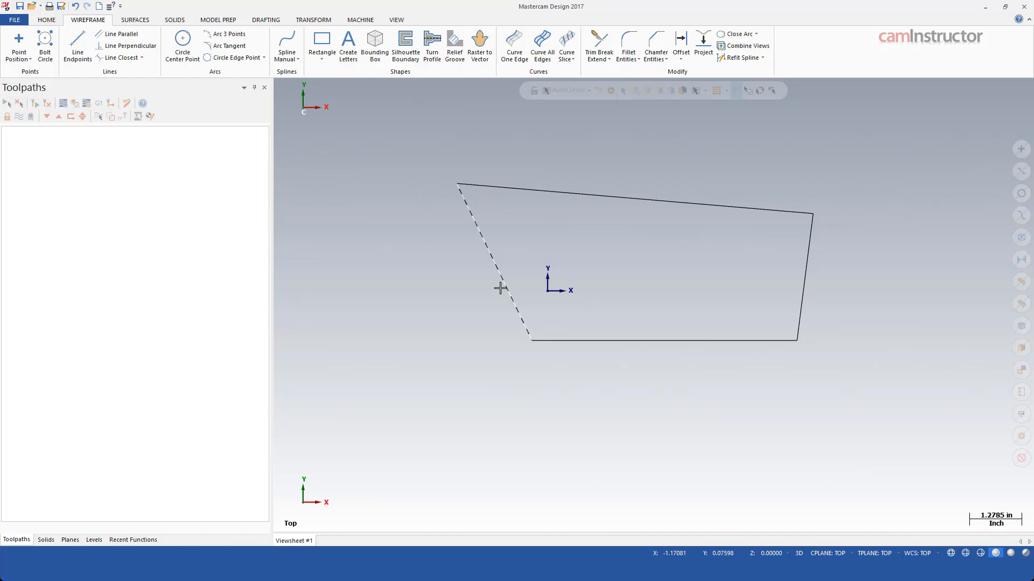
left_click(74, 6)
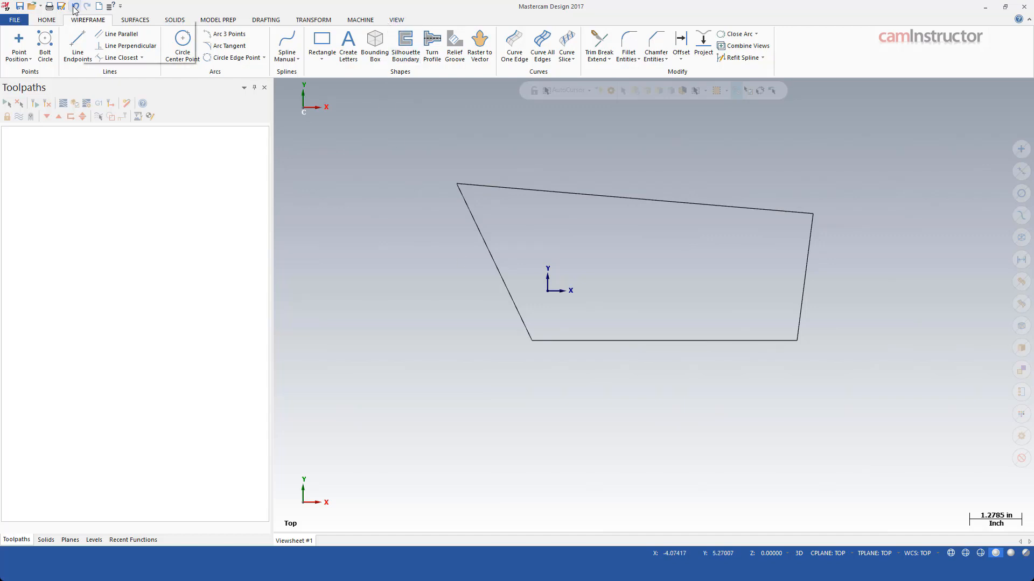
left_click(359, 20)
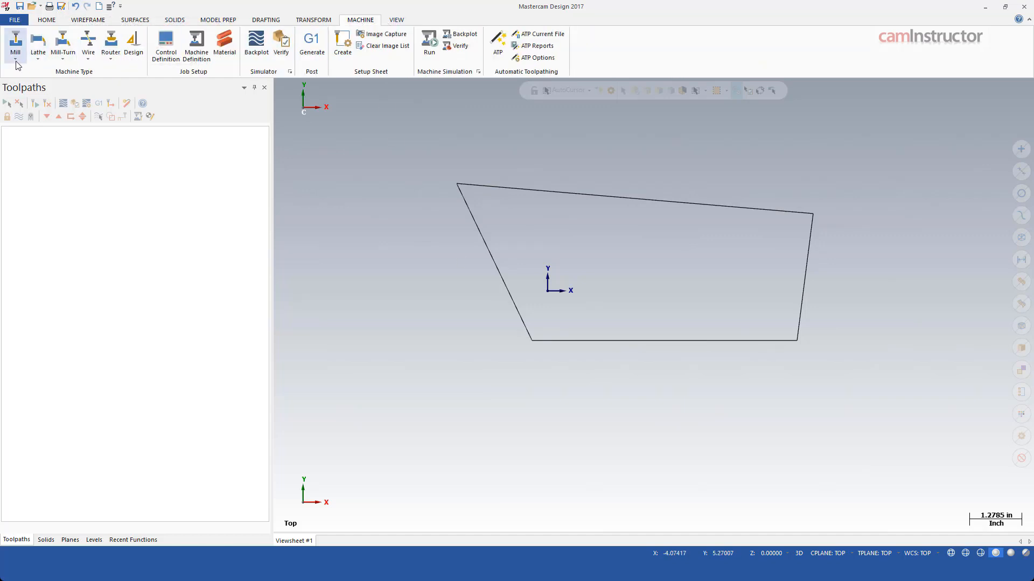
Step: Set up a mill machine and start a 2D Contour toolpath
left_click(15, 47)
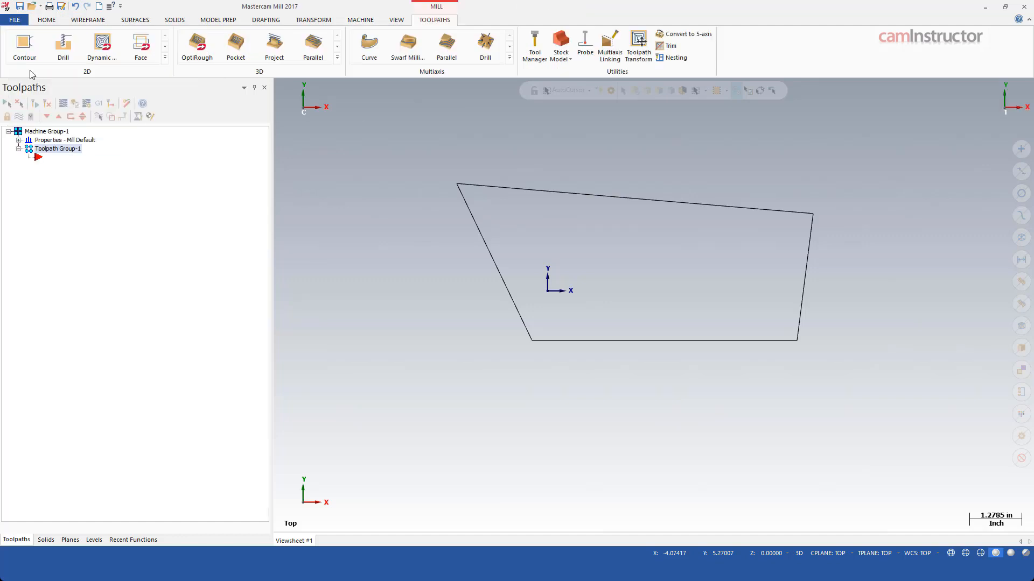
mouse_move(24, 48)
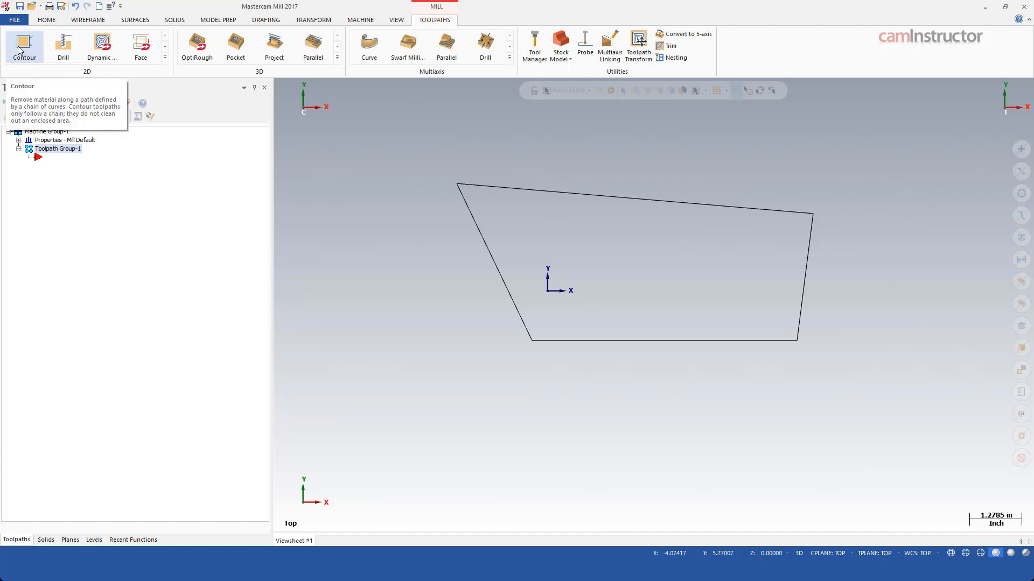
left_click(23, 47)
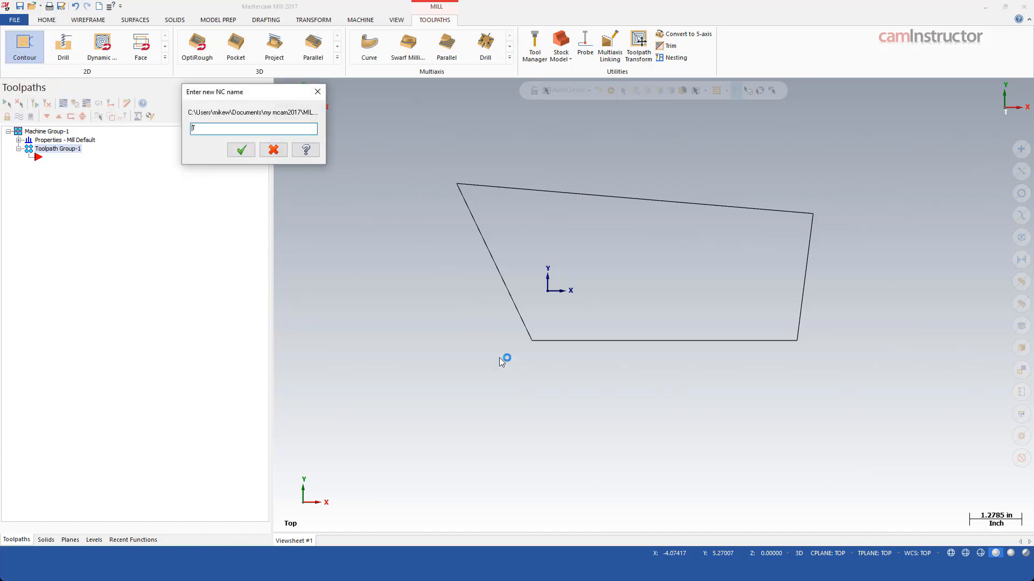
mouse_move(847, 368)
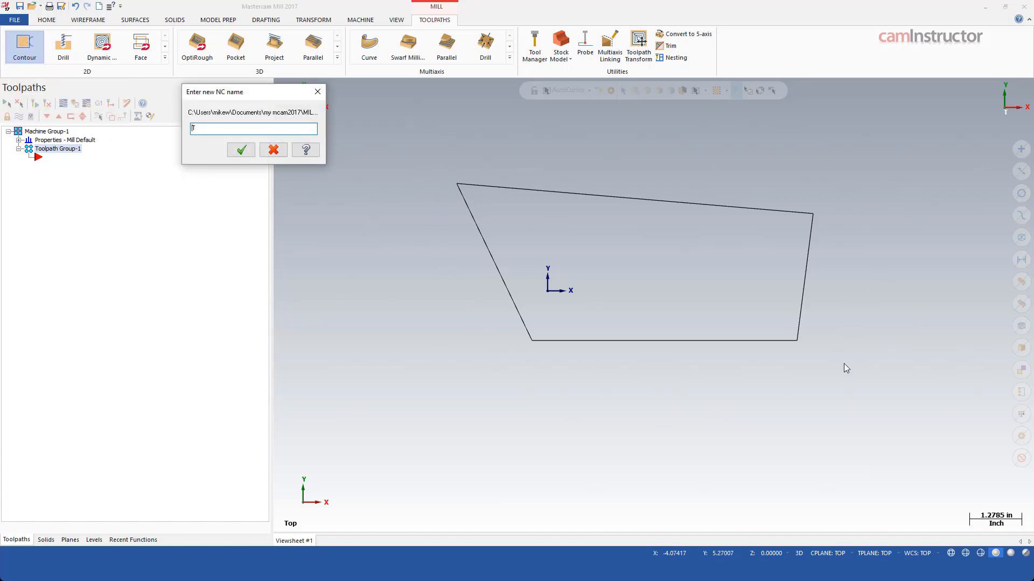
mouse_move(614, 404)
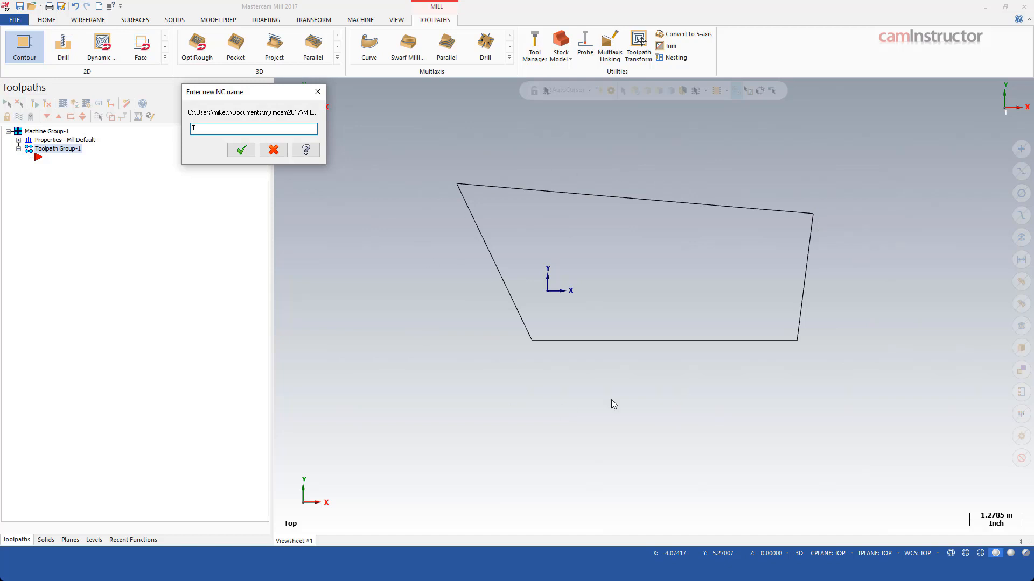
Step: Accept the NC file name, chain the outline, then clear the chain to re-pick
left_click(241, 150)
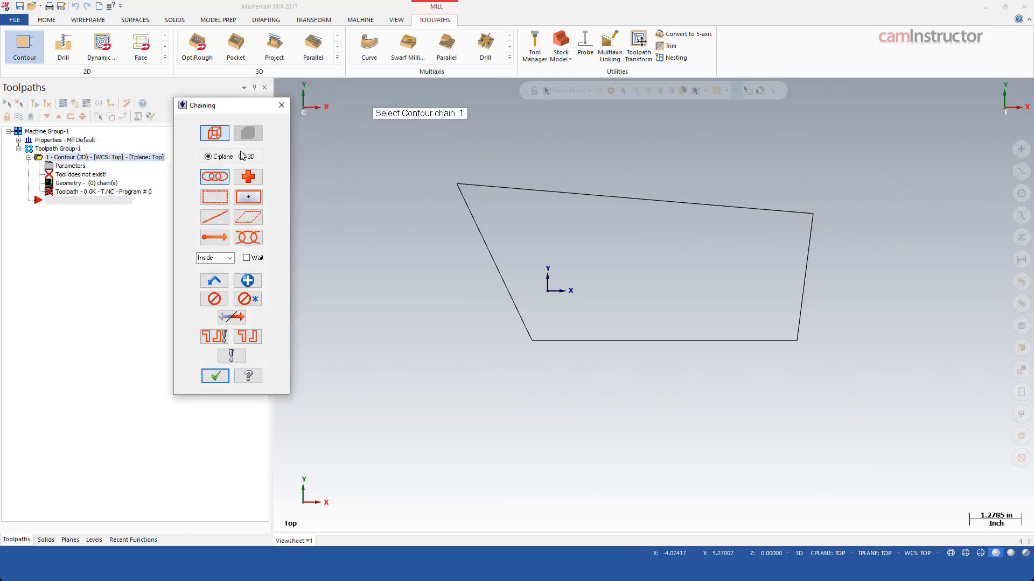
mouse_move(238, 158)
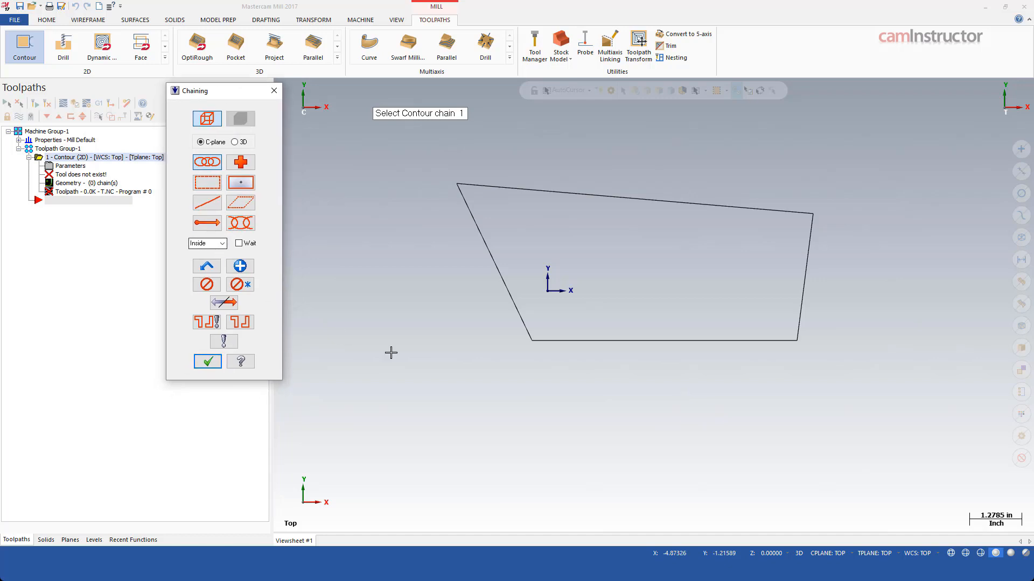
left_click(527, 340)
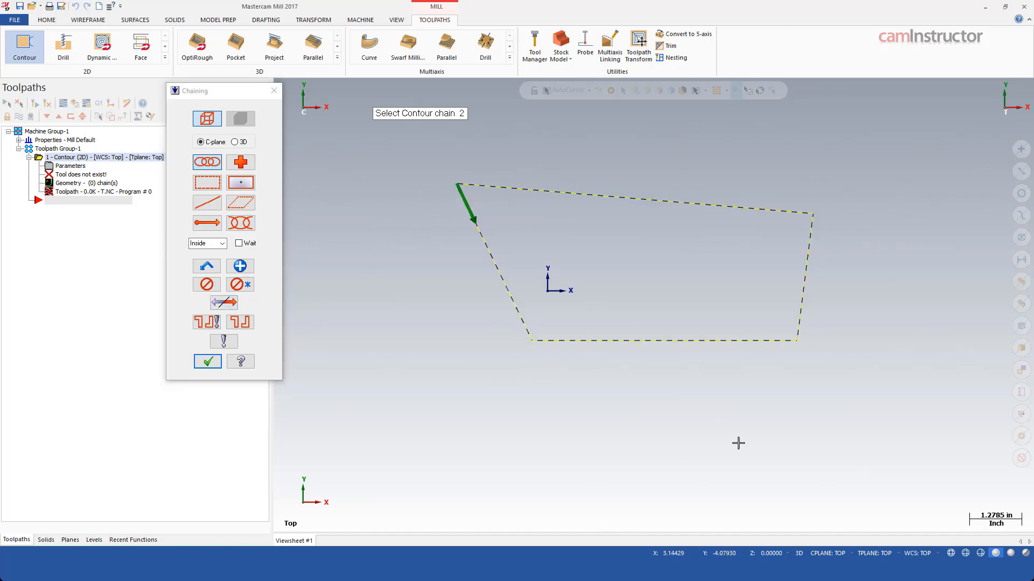
mouse_move(270, 339)
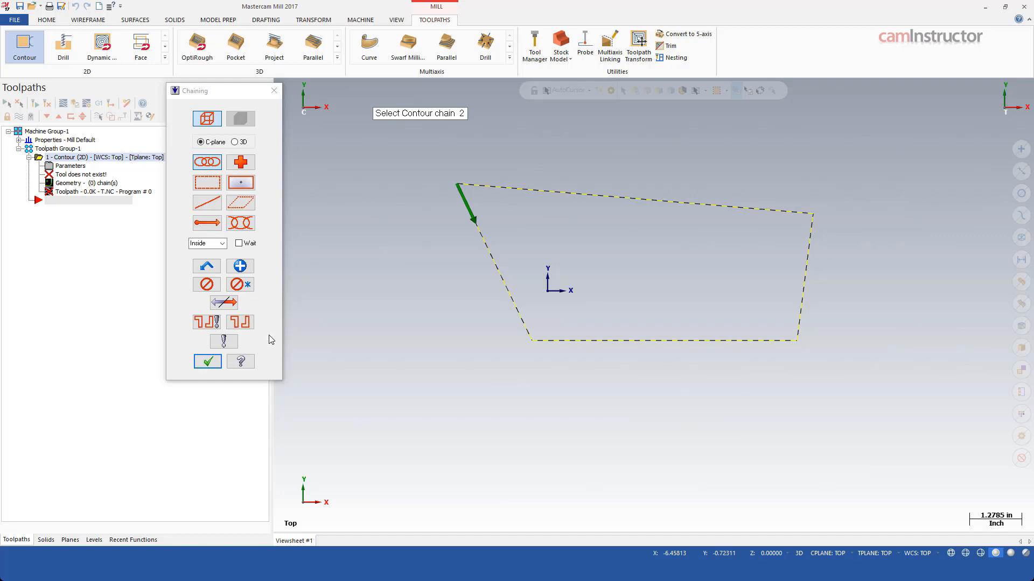
left_click(207, 284)
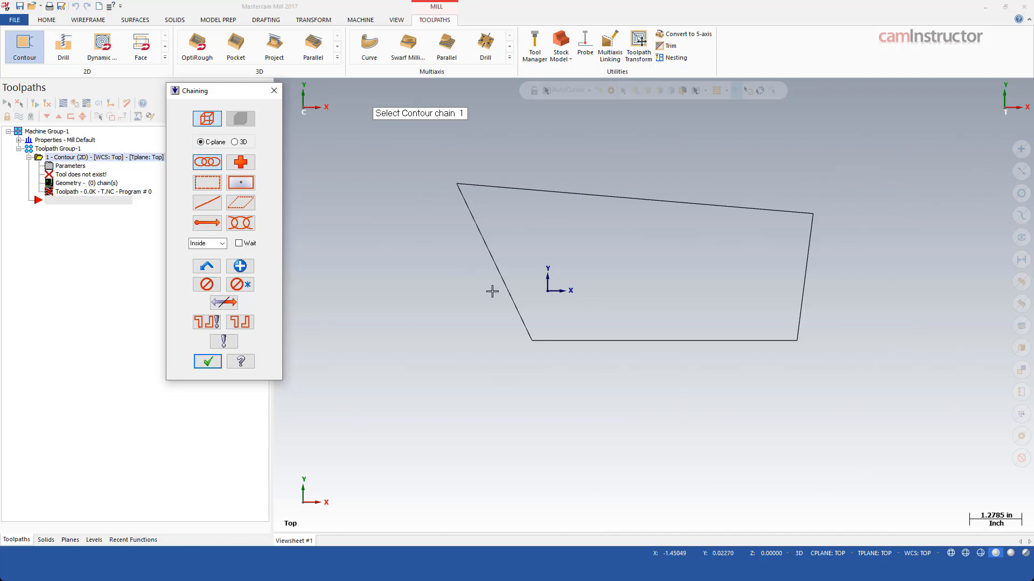
mouse_move(499, 265)
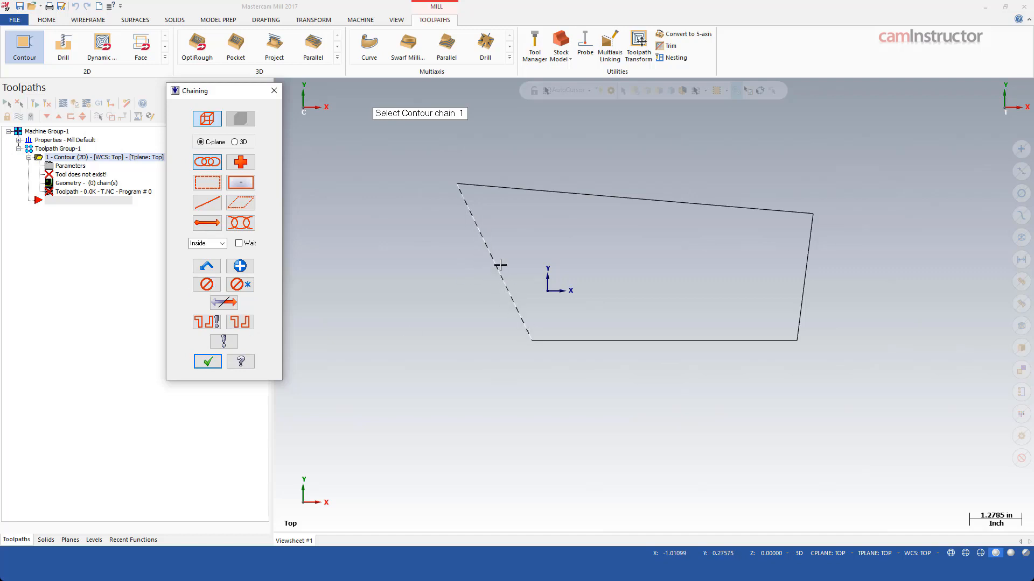
mouse_move(464, 201)
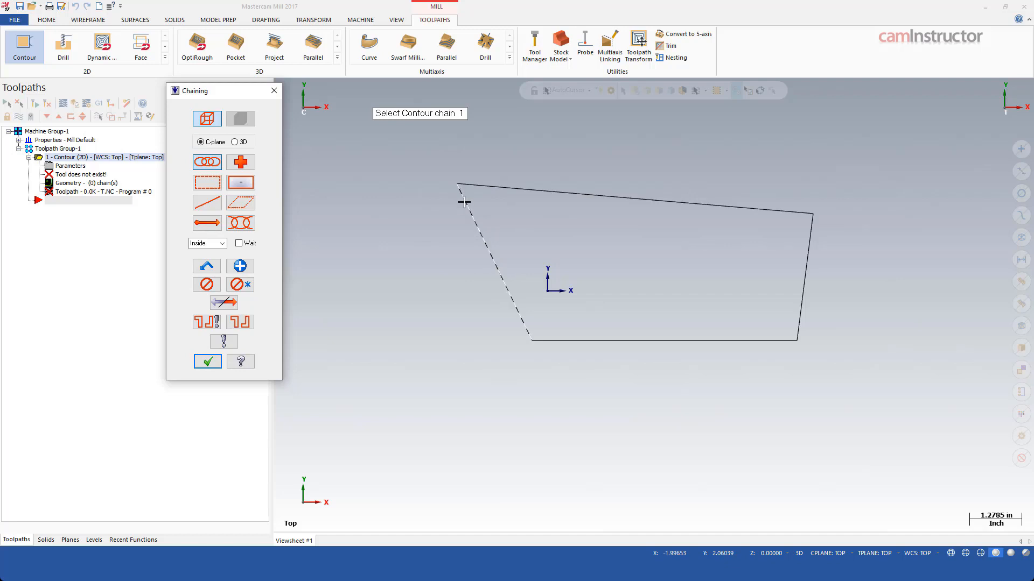
mouse_move(493, 262)
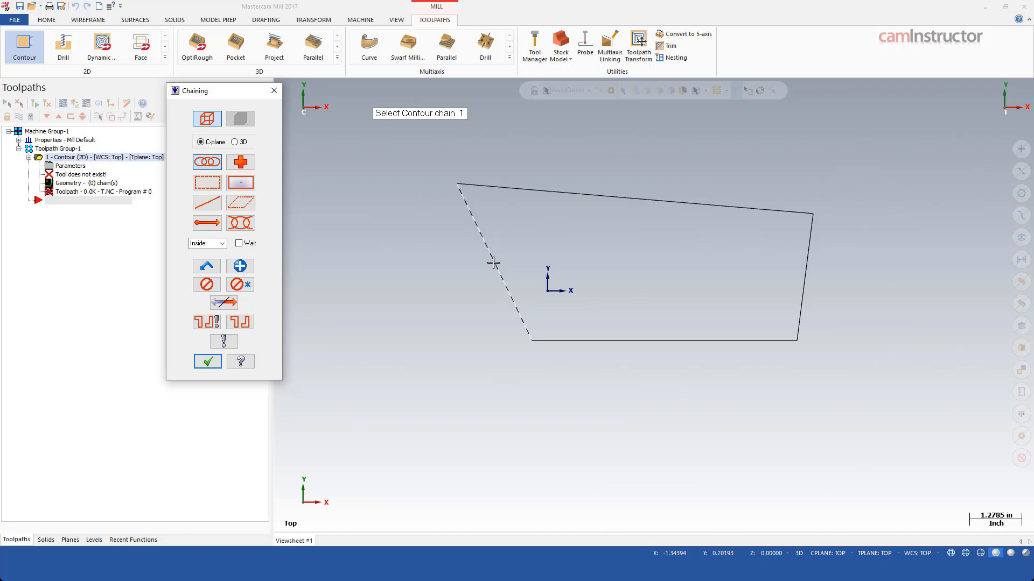
mouse_move(519, 310)
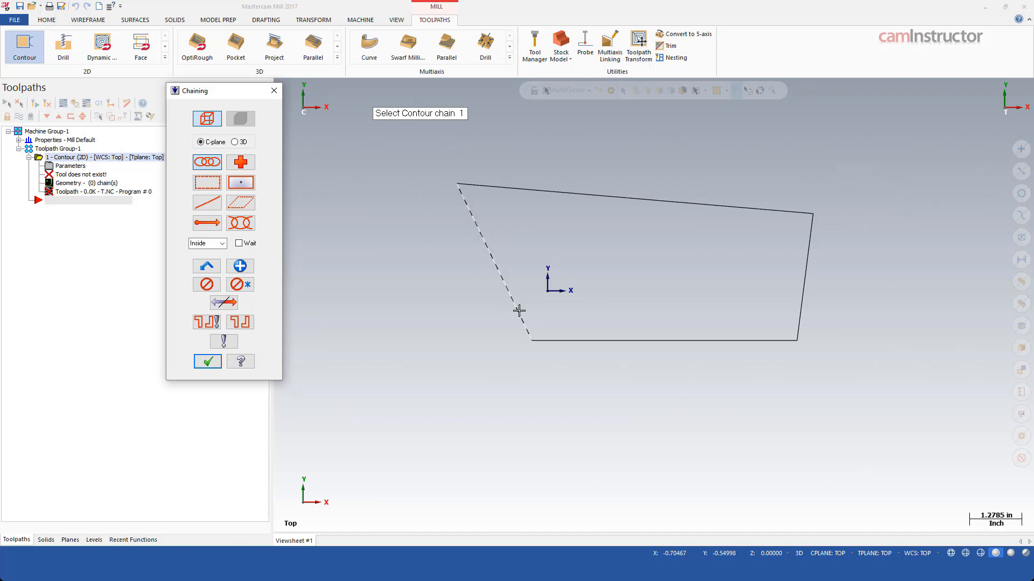
mouse_move(515, 306)
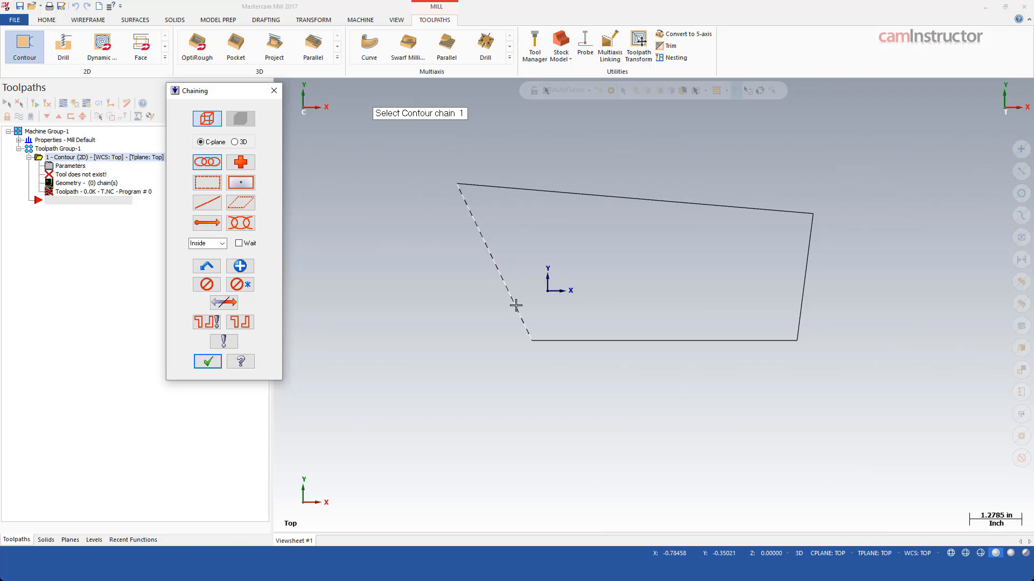
mouse_move(513, 298)
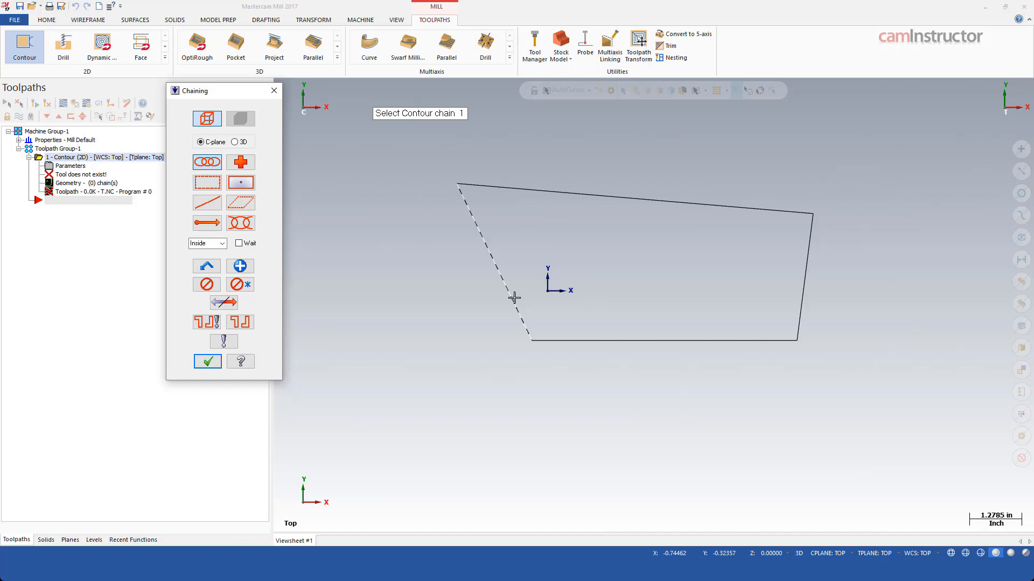
mouse_move(516, 308)
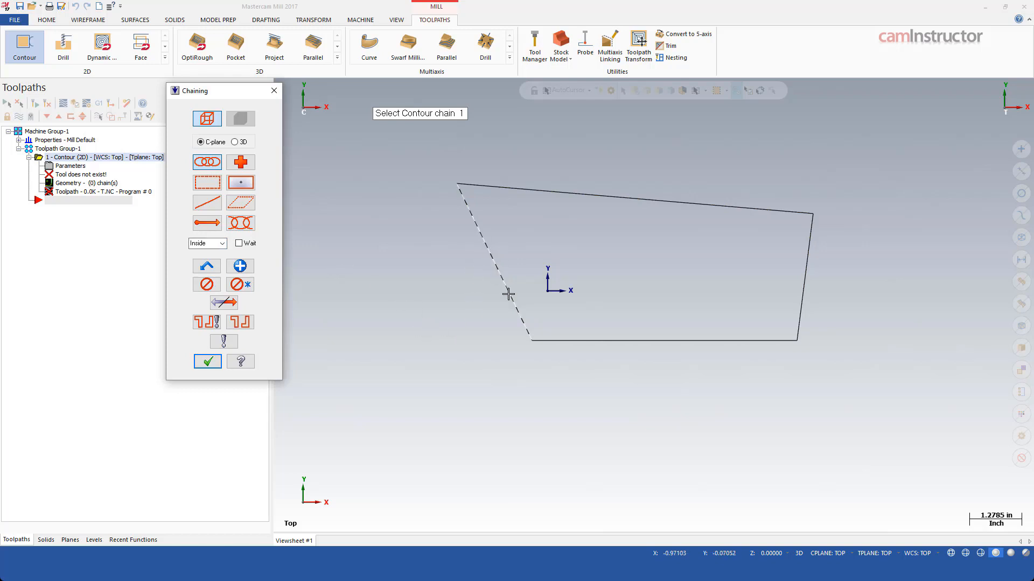
Step: Chain the outline as one closed loop starting at the top-left corner
left_click(514, 311)
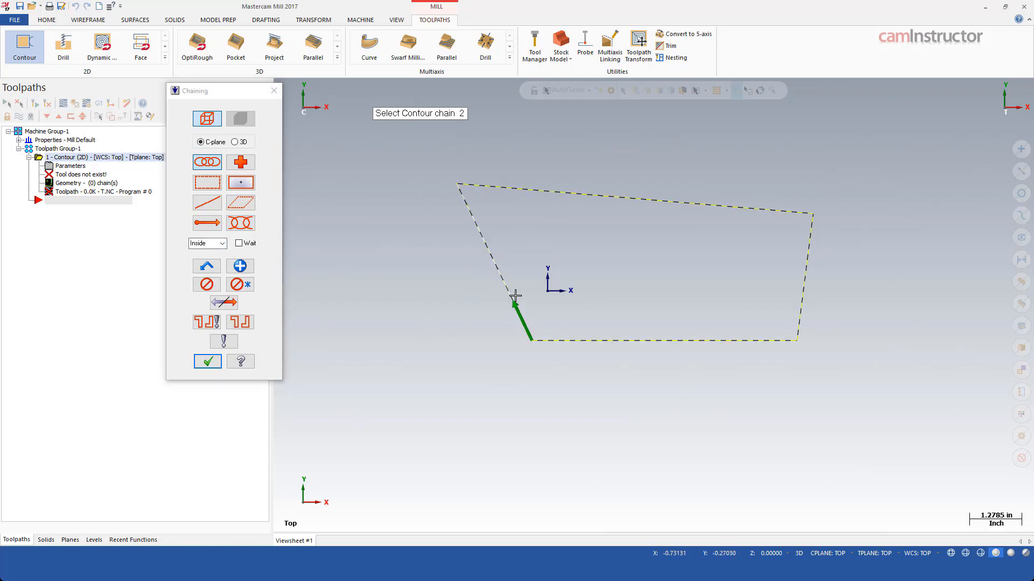
mouse_move(501, 271)
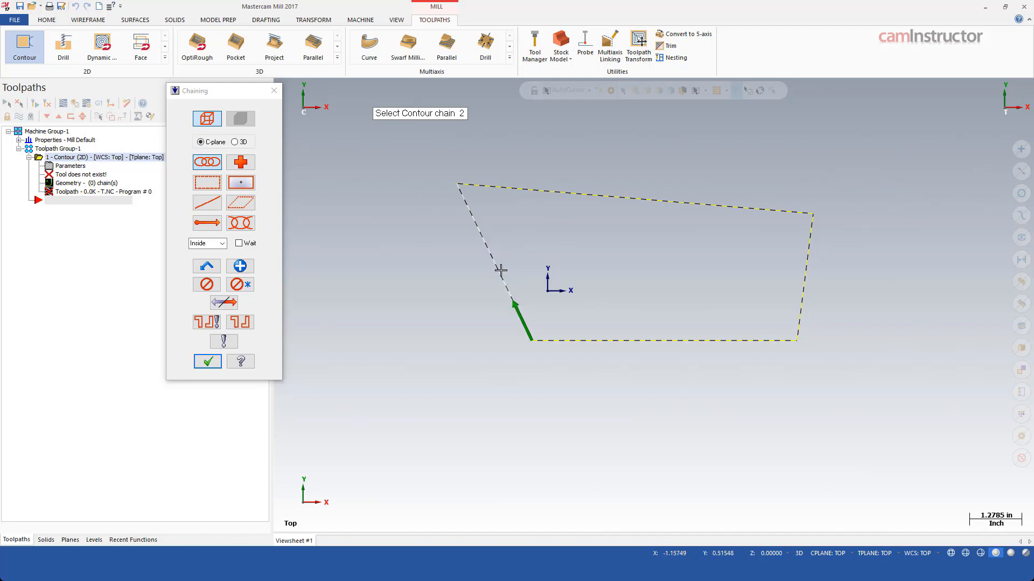
mouse_move(291, 278)
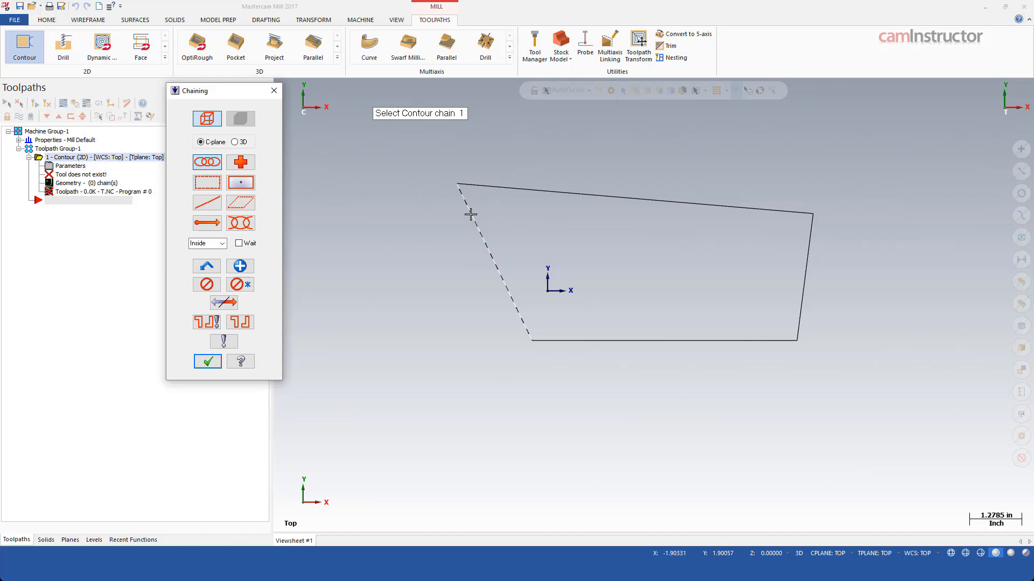
left_click(461, 191)
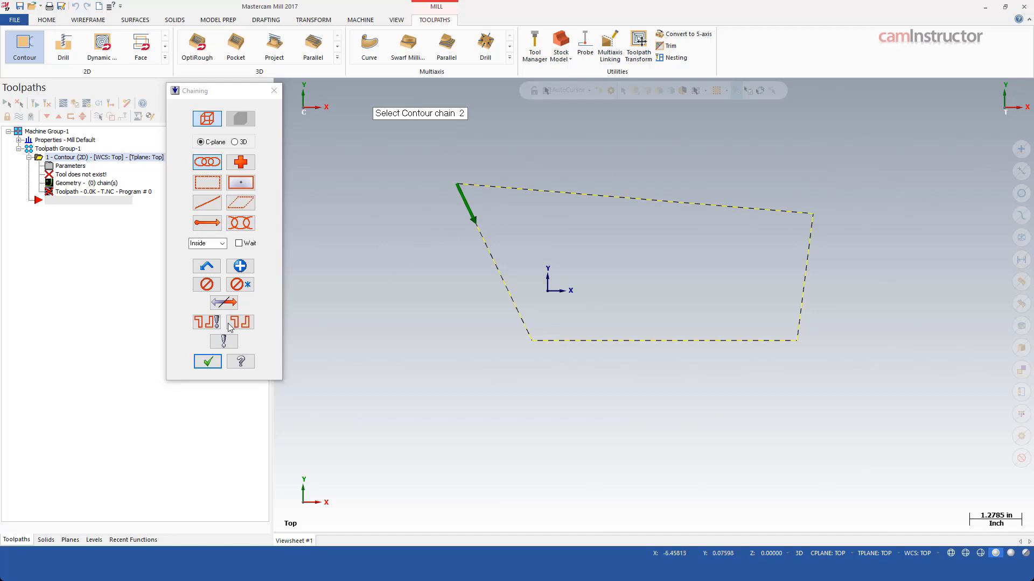
Step: Accept the chain and contour settings to generate the 1/2 flat endmill toolpath
left_click(208, 362)
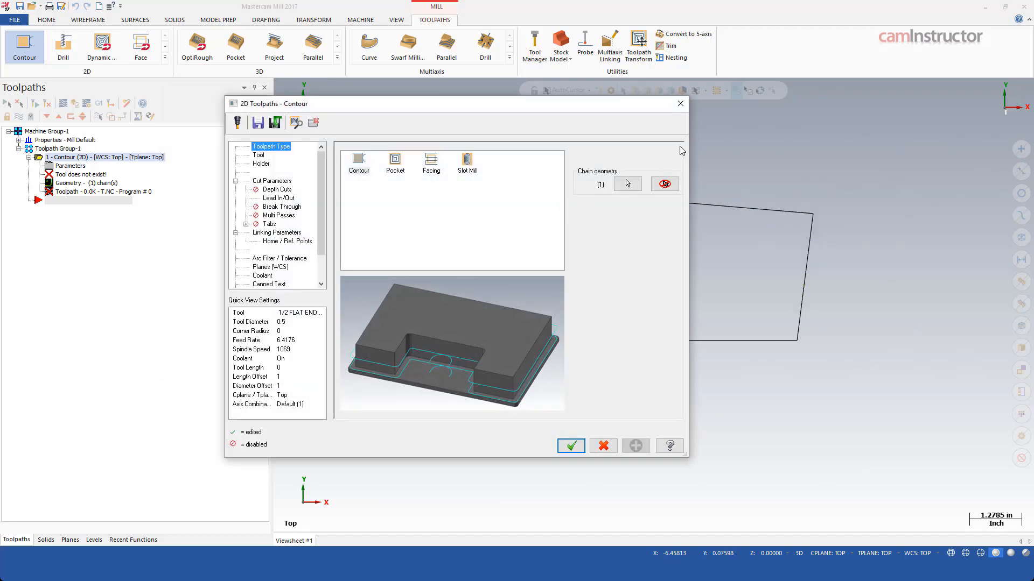
left_click(570, 446)
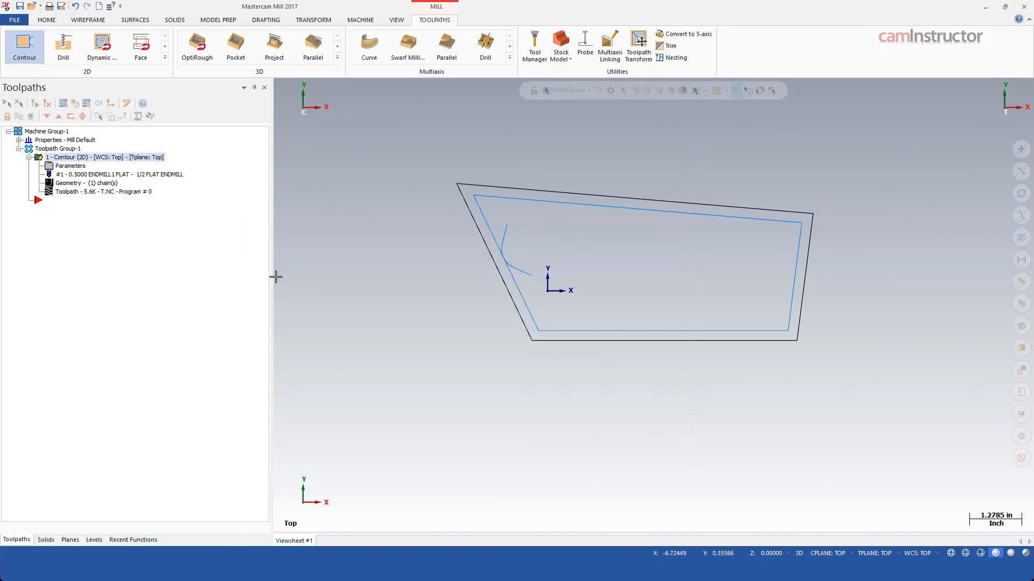
mouse_move(102, 203)
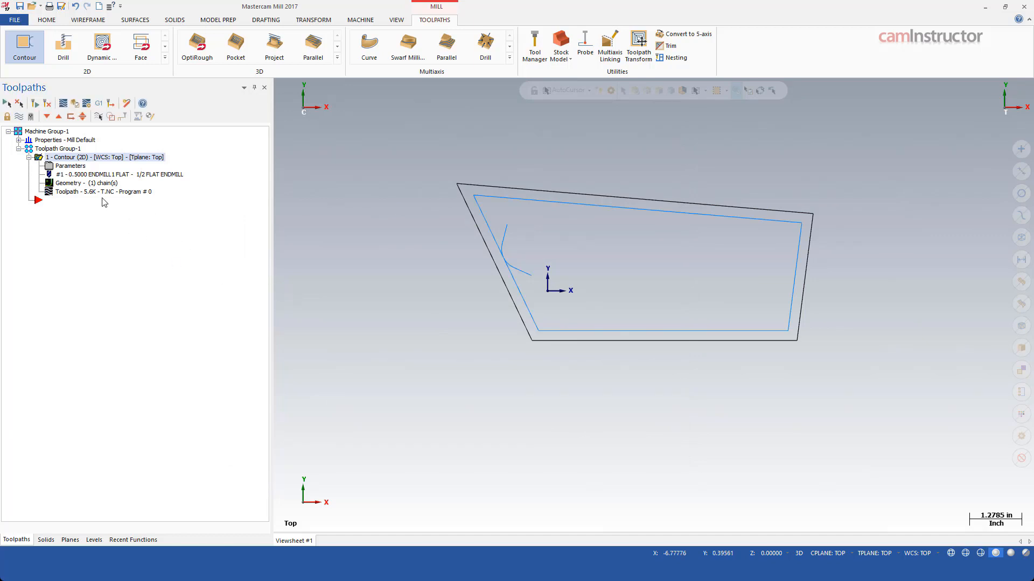
mouse_move(393, 266)
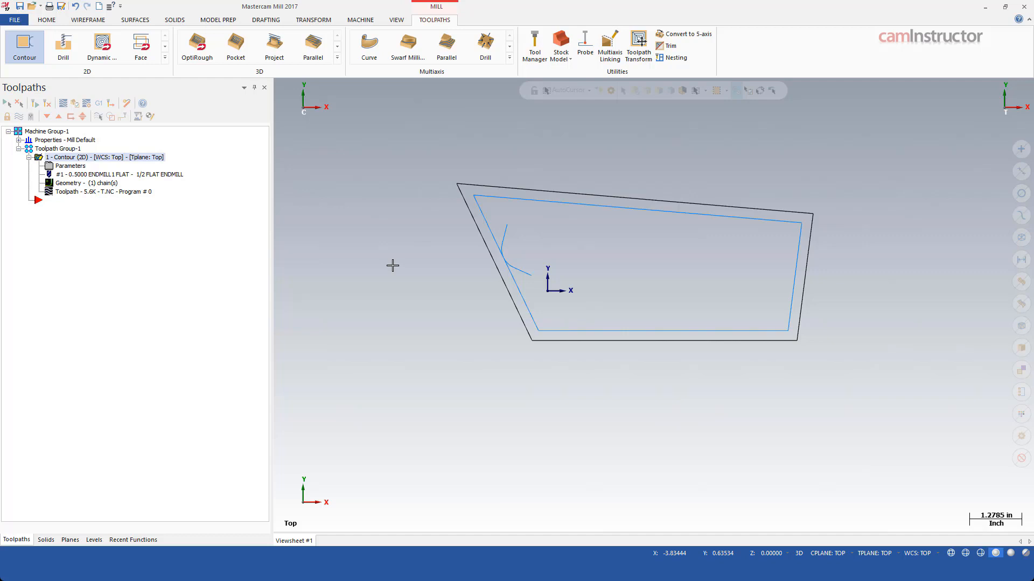